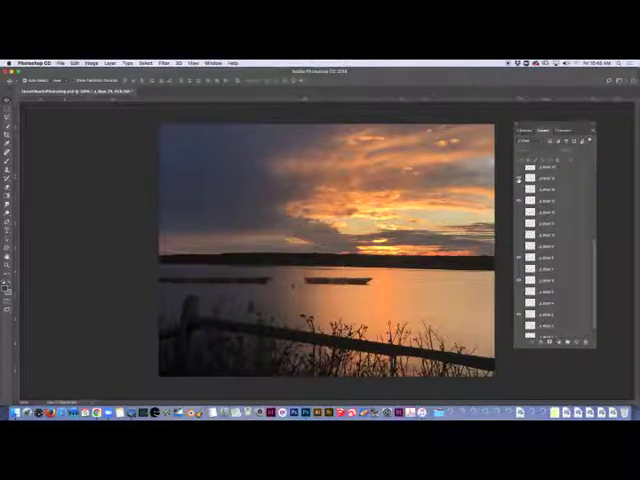
# - Show the Timeline panel via the Window menu for the sunset photo
pyautogui.click(520, 178)
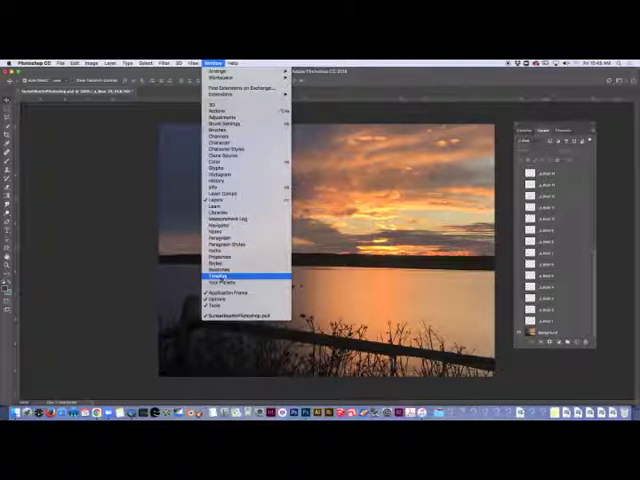
pyautogui.click(216, 272)
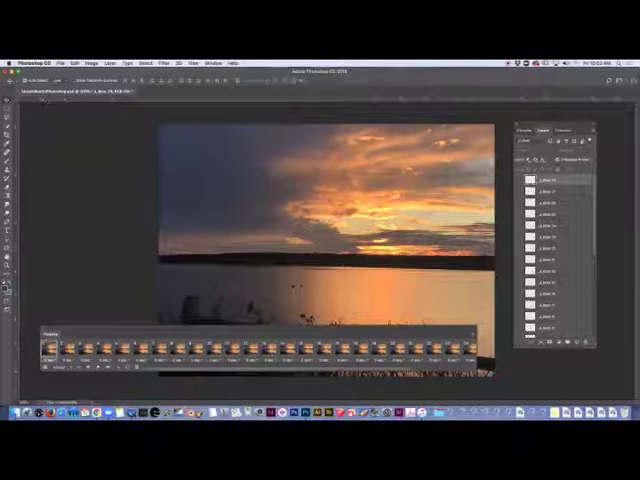
# - Begin the Save for Web (Legacy) export from the File menu
pyautogui.click(68, 64)
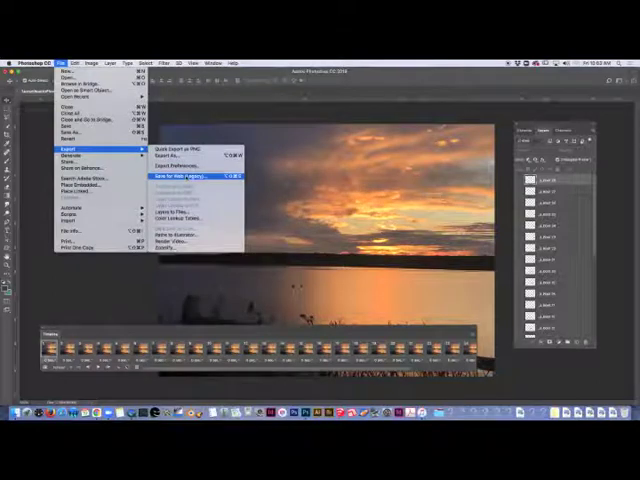
pyautogui.moveTo(176, 240)
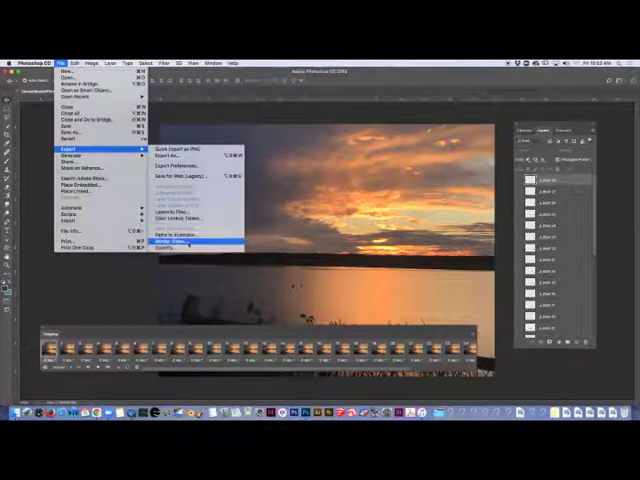
pyautogui.moveTo(190, 176)
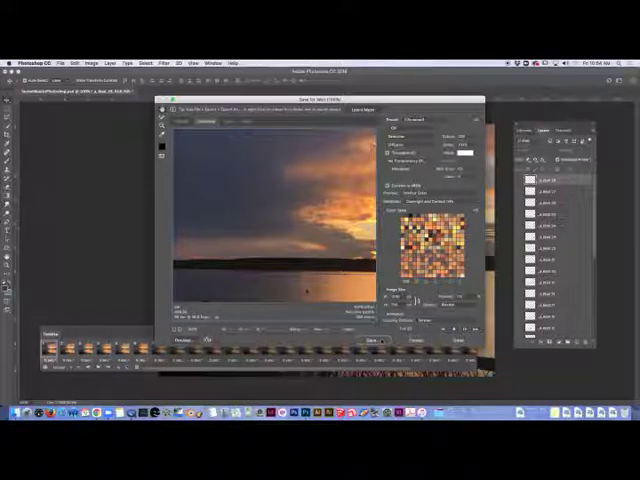
# - Save the boat animation to disk as an animated GIF, confirming the file dialog
pyautogui.click(380, 340)
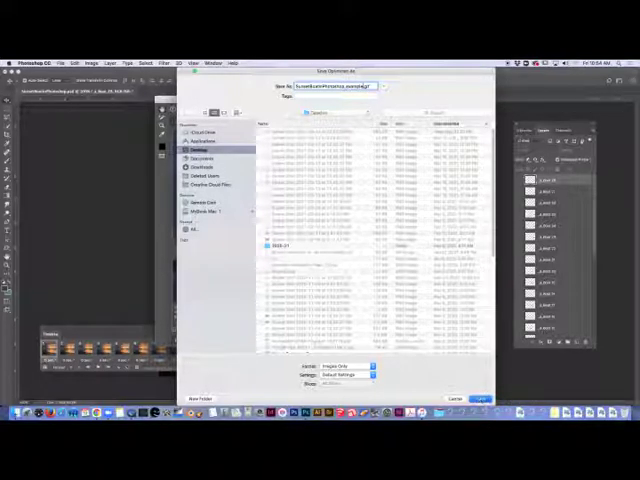
pyautogui.click(480, 400)
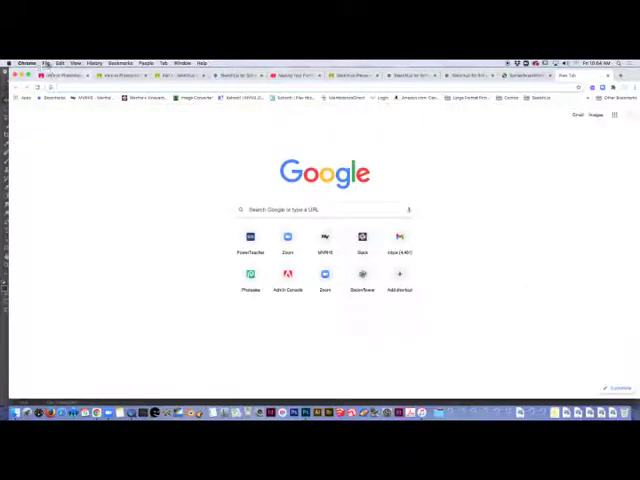
# - Bring up Chrome's local file chooser to load a file into the browser
pyautogui.click(46, 64)
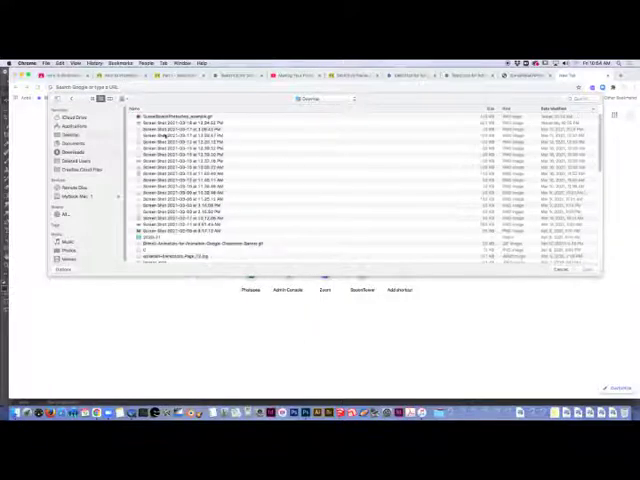
# - Choose the exported animated GIF in Chrome's Open dialog
pyautogui.click(200, 116)
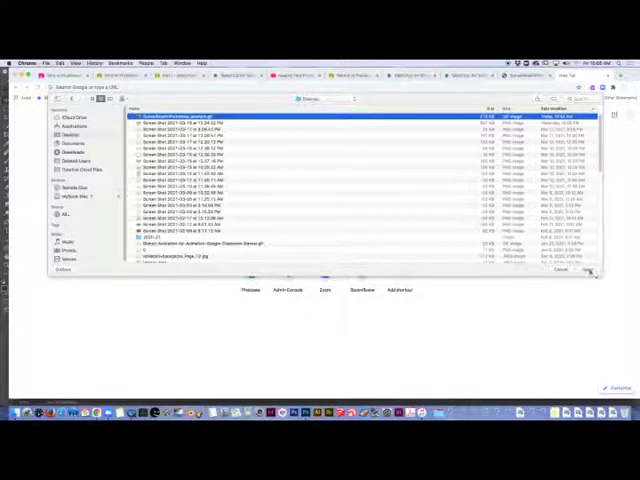